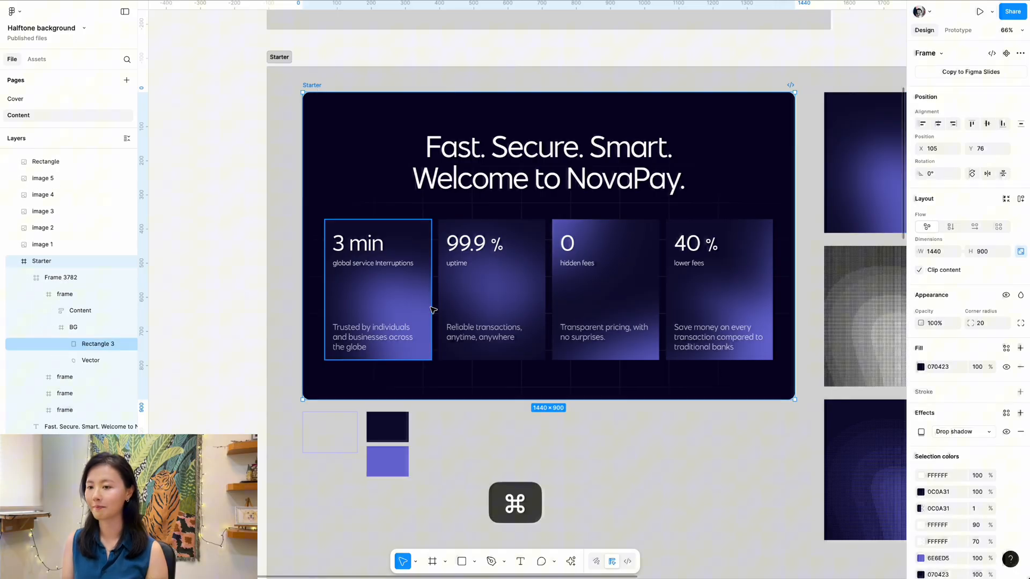
- Copy the first '3 min' card's BG gradient layer as a PNG for pasting onto the canvas
click(73, 327)
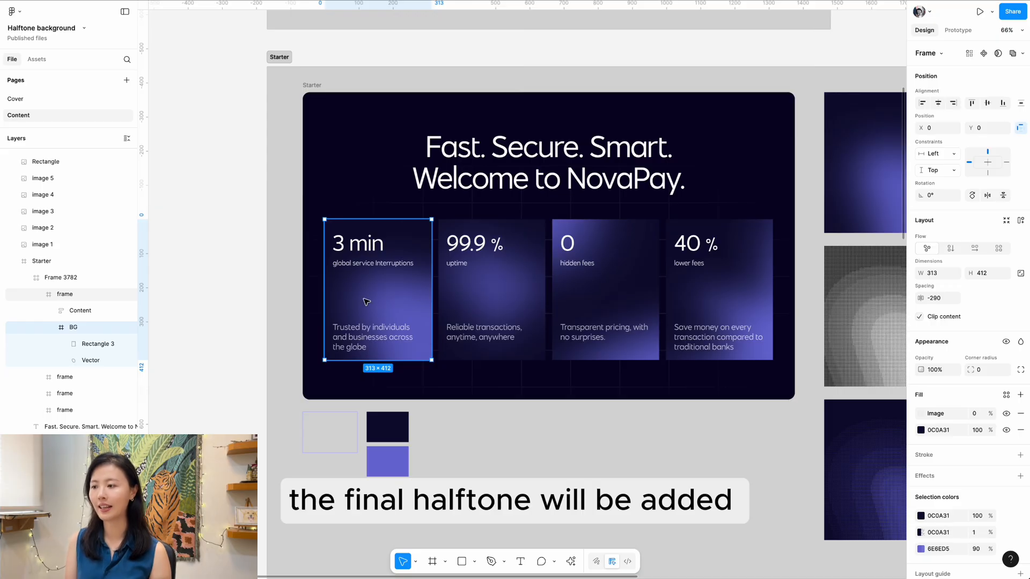
click(936, 413)
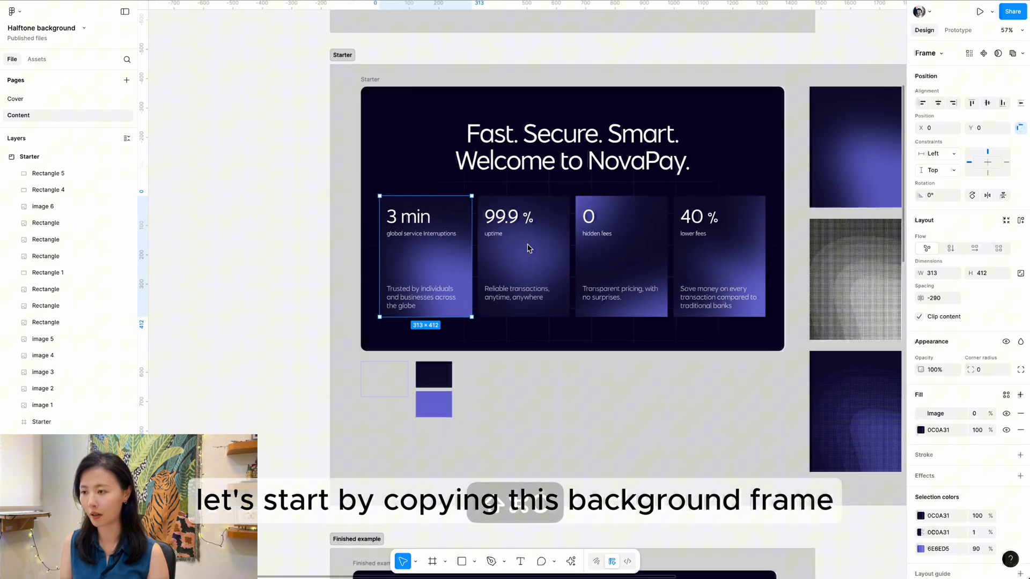
right_click(603, 122)
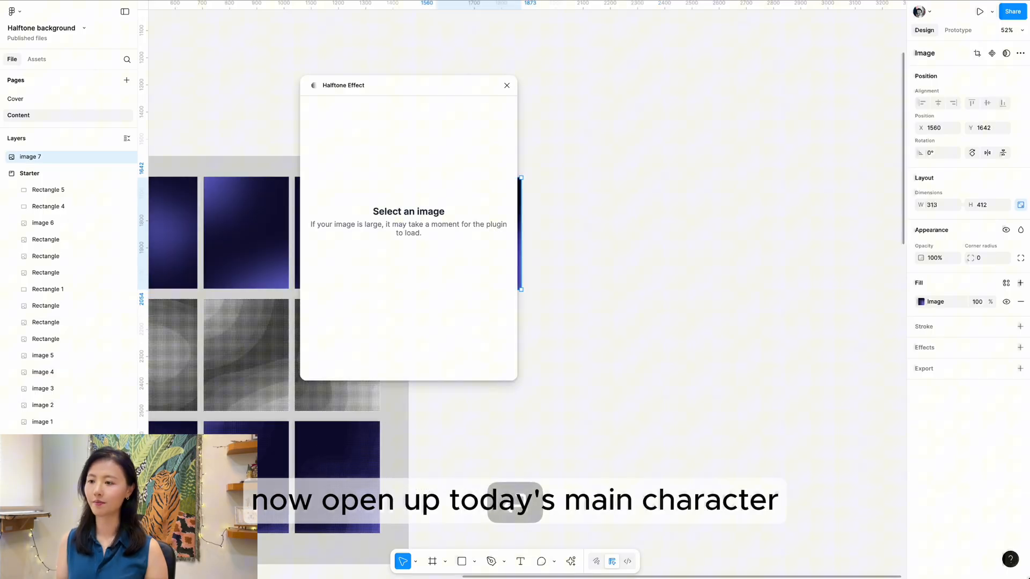
- Generate a grayscale halftone of the copied background with the Dot Size slider lowered until gradient bands show
click(702, 210)
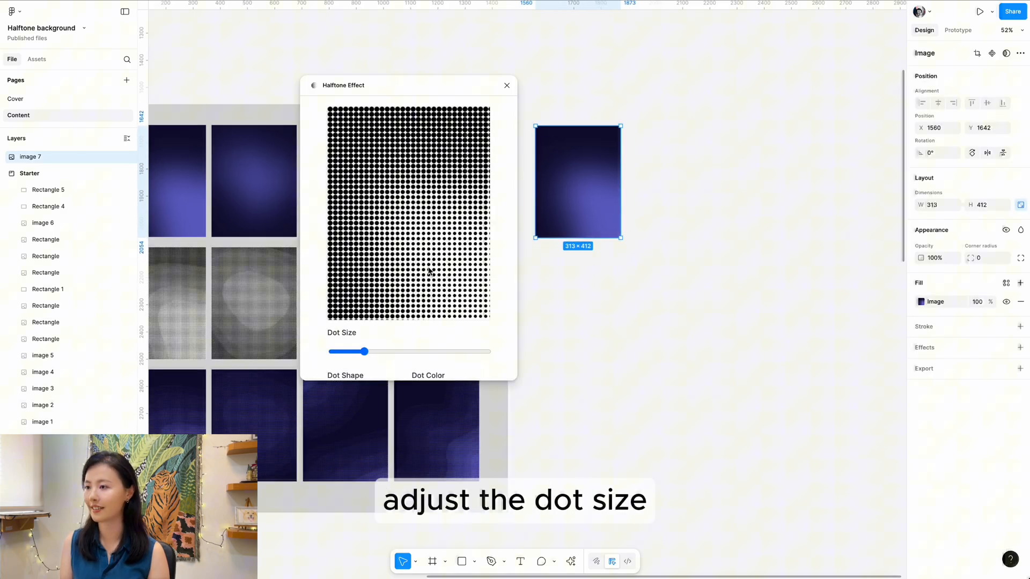
drag(366, 352, 352, 352)
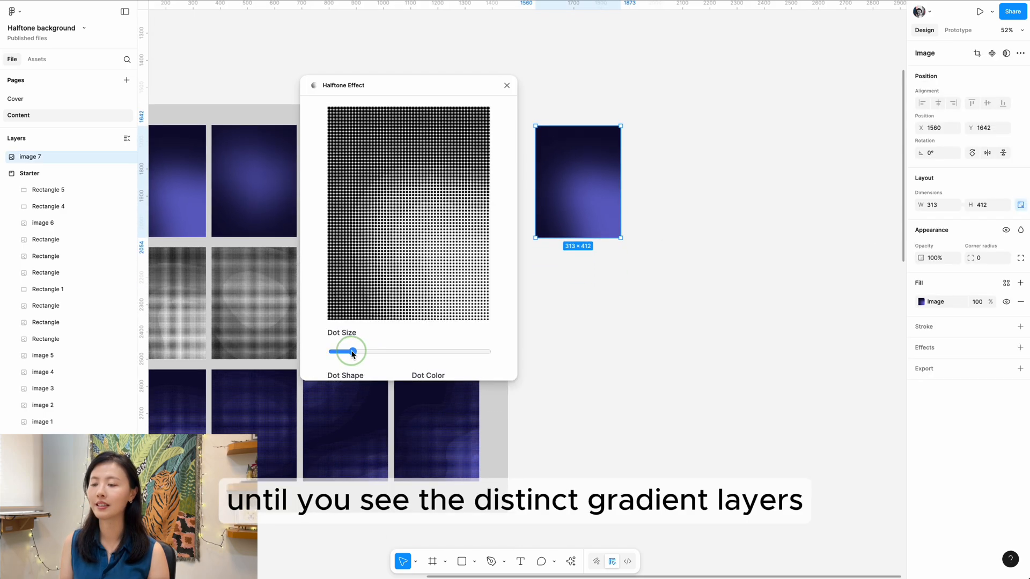
drag(353, 352, 347, 352)
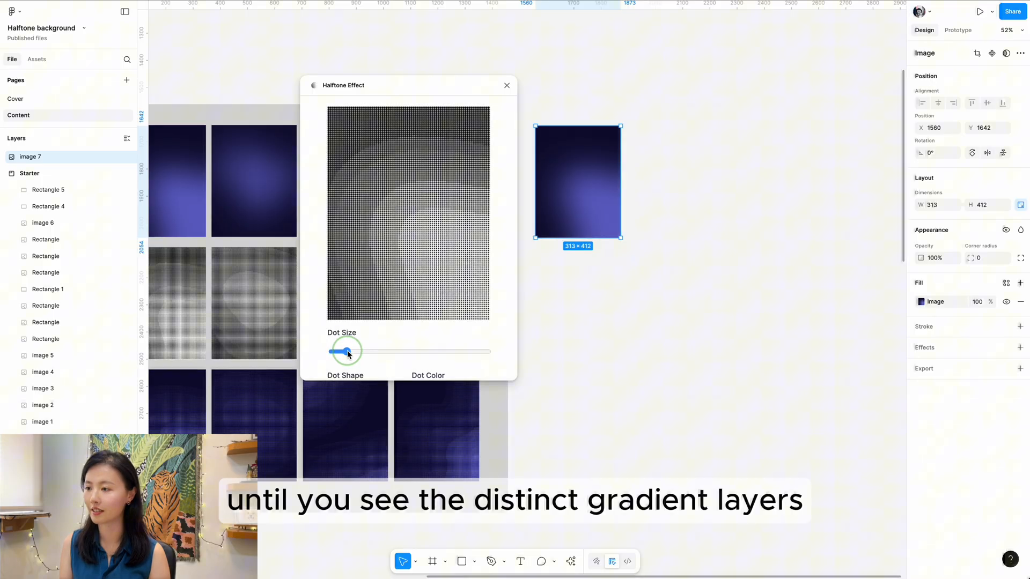
drag(348, 352, 341, 282)
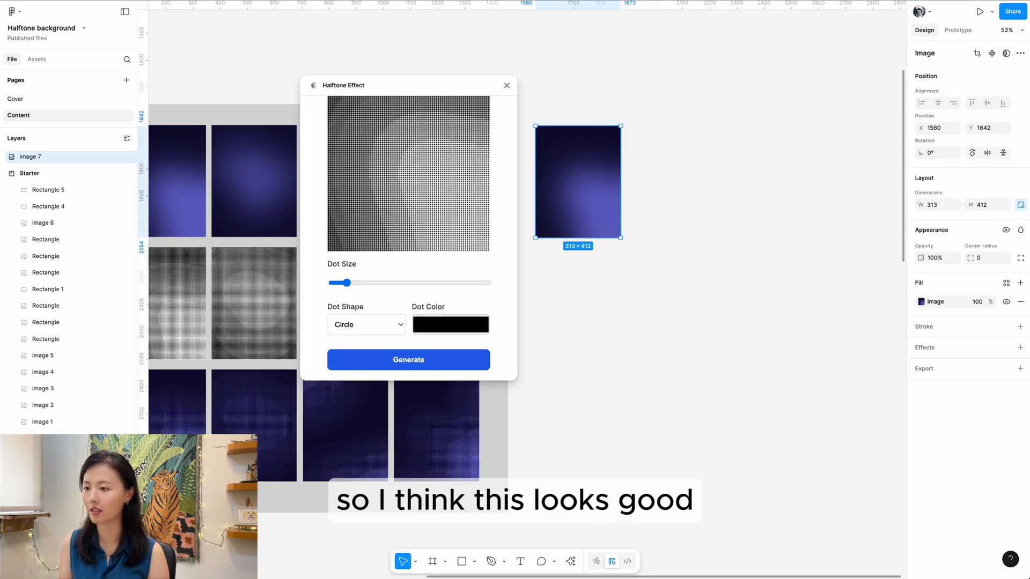
click(408, 359)
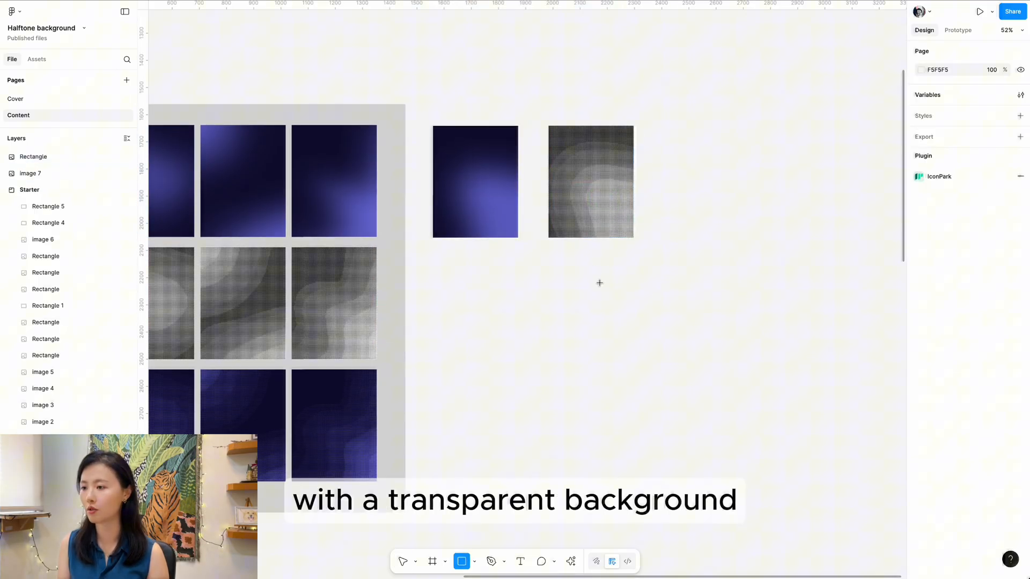
- Place a red test rectangle behind the halftone to reveal its transparency, then make an opaque halftone copy
drag(581, 257, 615, 292)
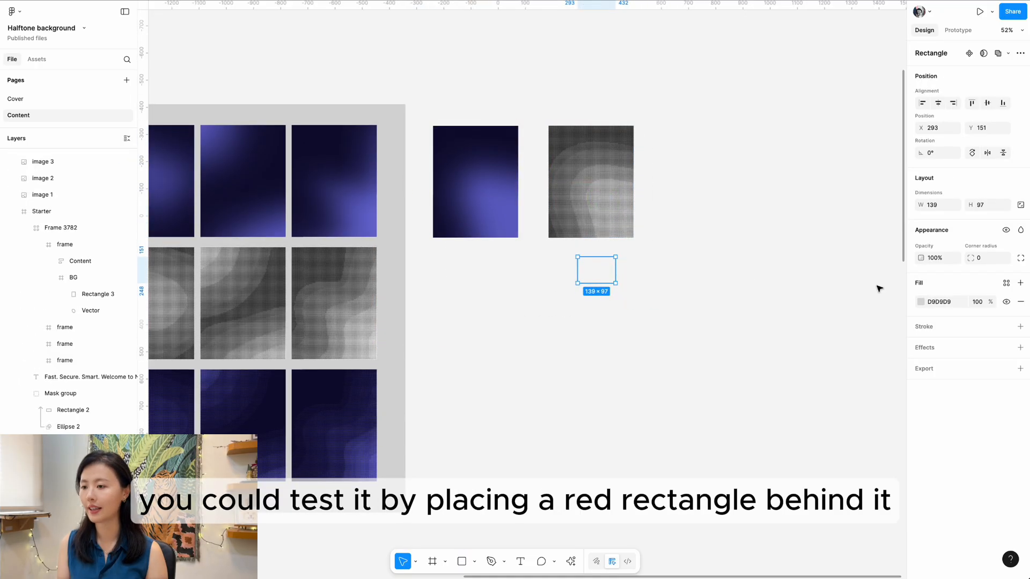
click(921, 302)
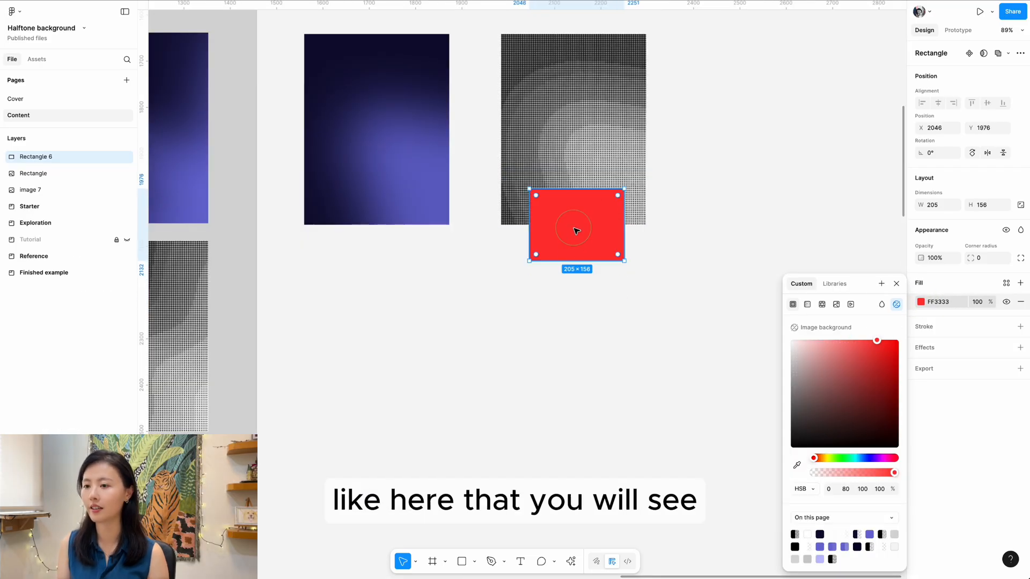
click(722, 177)
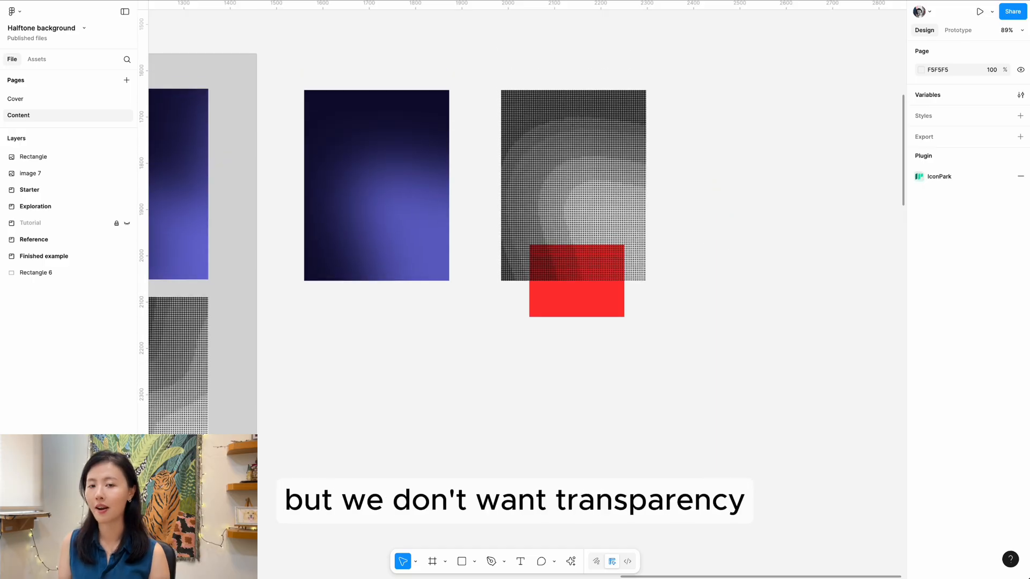
click(573, 183)
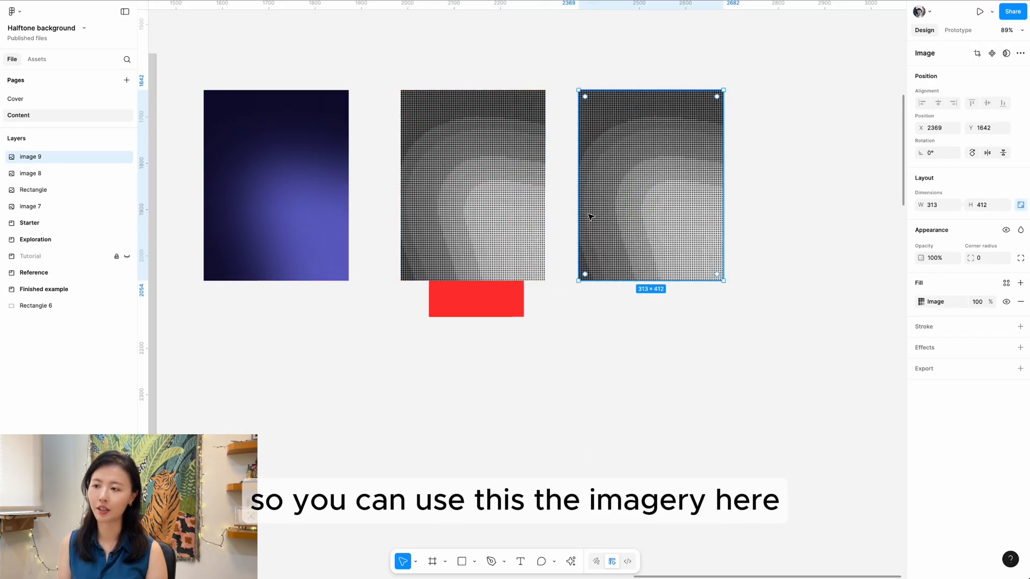
- Remove the white third stop so the gradient map runs from navy #0C0A31 to purple #6E6ED5
scroll(down, 3)
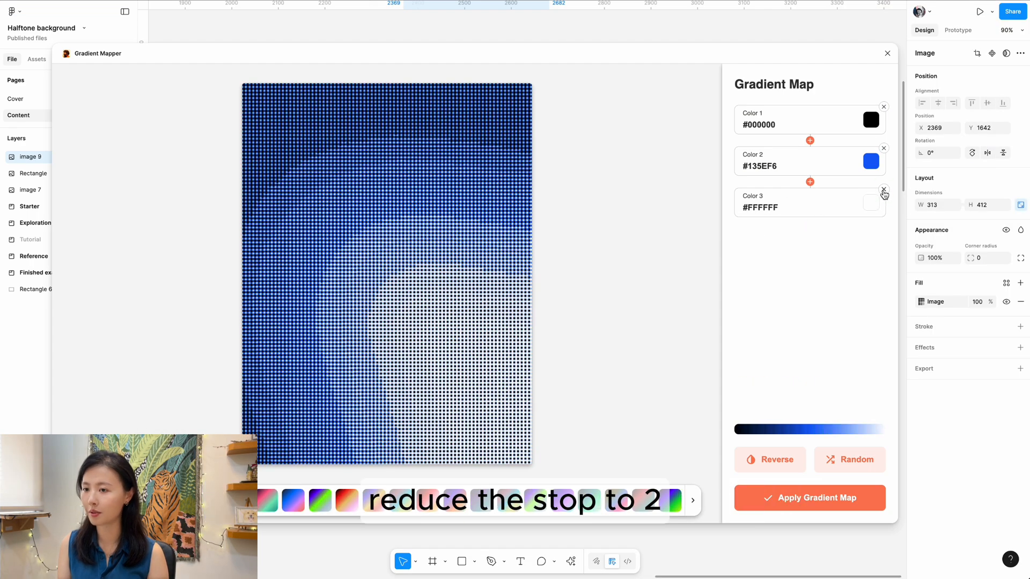
click(884, 195)
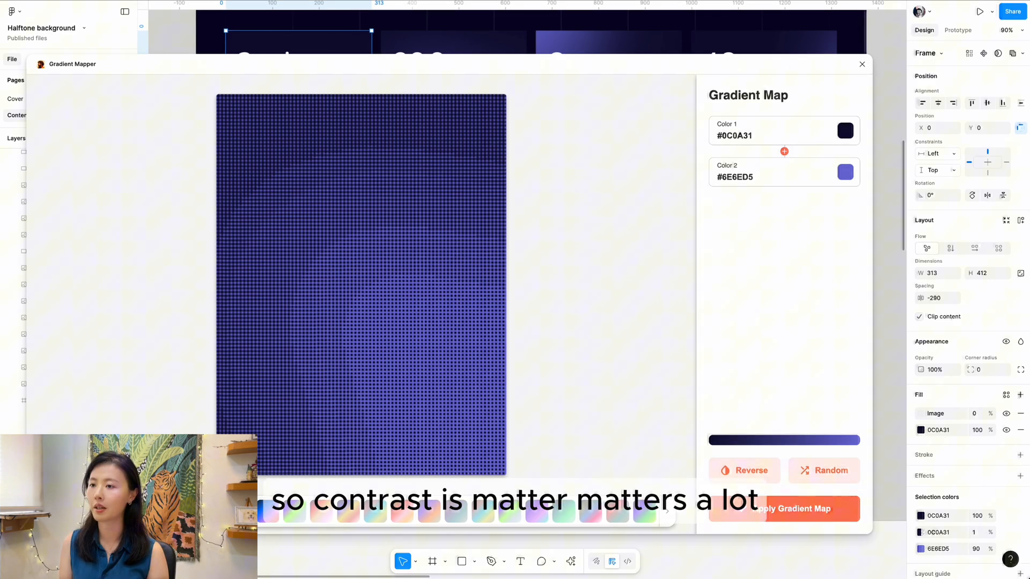
- Add three extra #0C0A31 stops before the #6E6ED5 stop to keep shadows dark with purple midtones
click(783, 151)
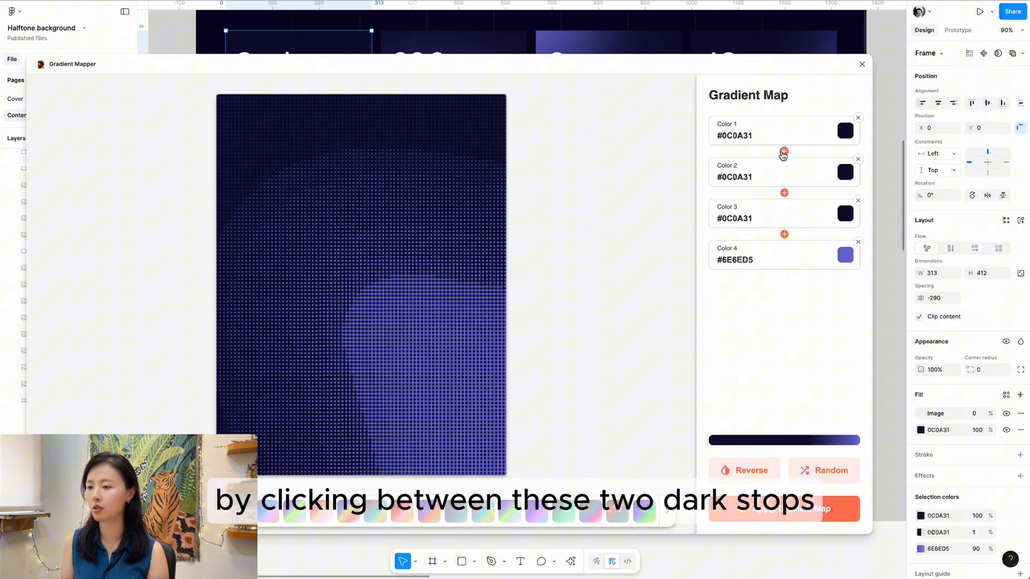
click(783, 151)
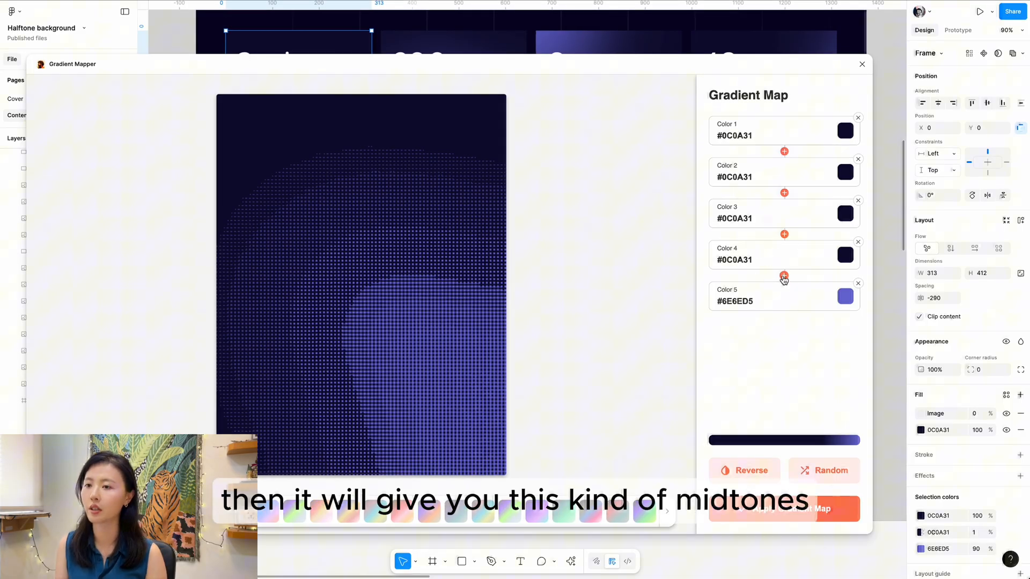
click(784, 276)
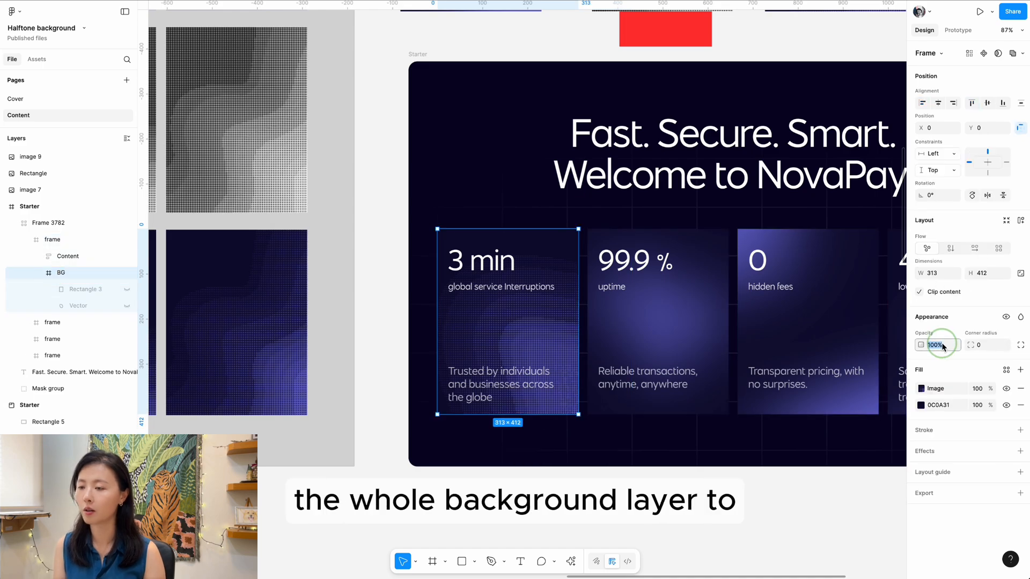
- Set the first card's halftone-filled BG frame to 90% opacity
text(90)
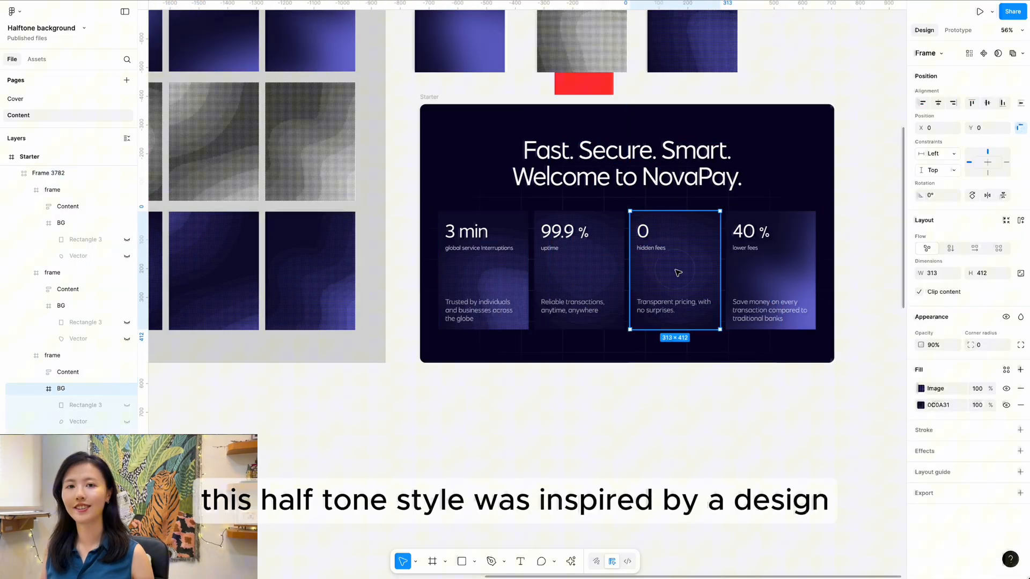
- Inspect the fourth card's frosted blur overlay layer above its 90% halftone background
click(770, 273)
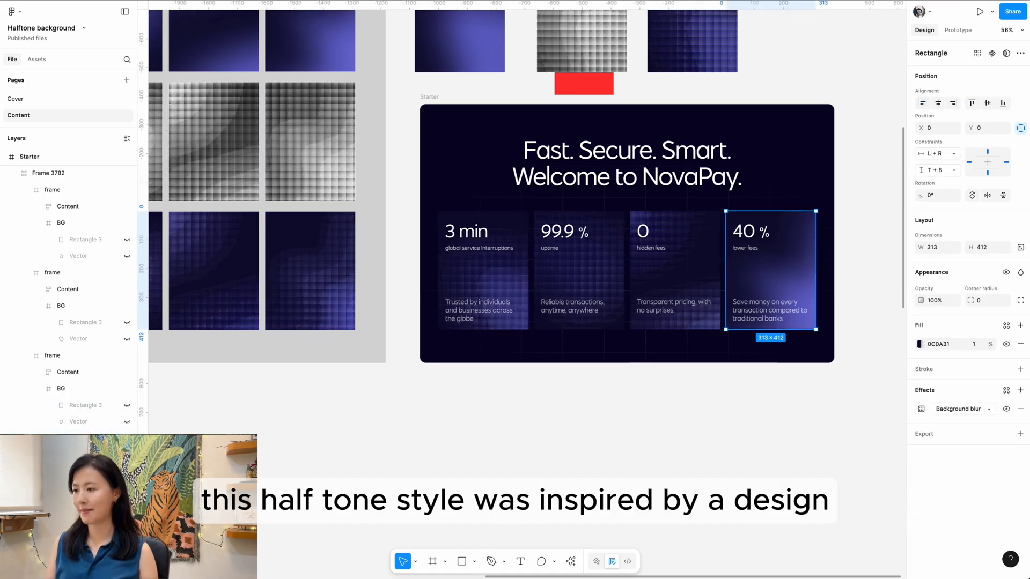